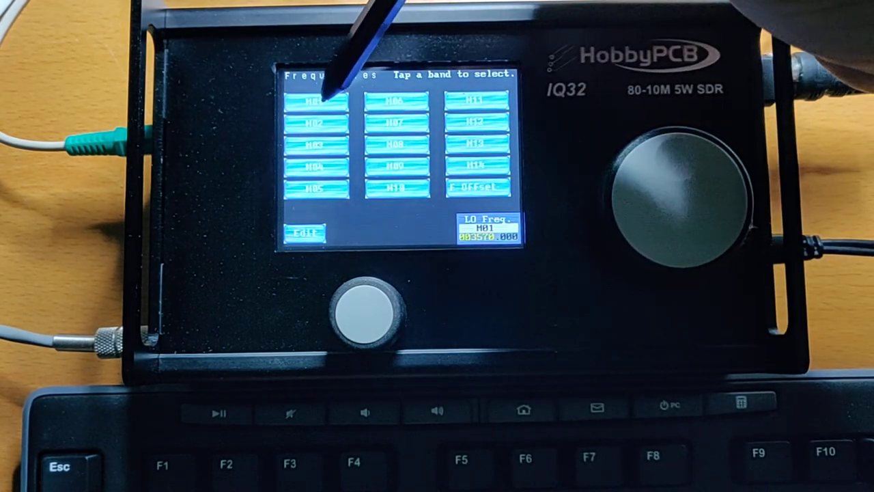
Put the Frequencies screen into edit mode so it prompts 'Tap band to edit'.
{"action": "left_click", "coordinate": [306, 234]}
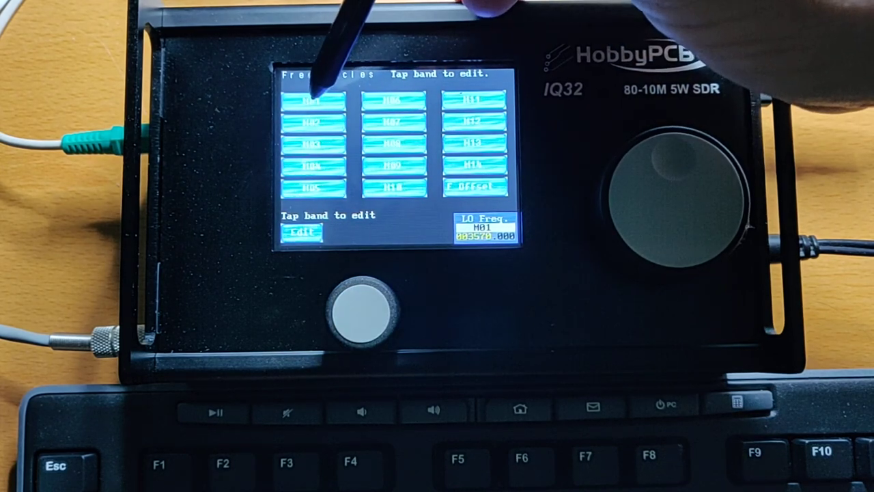
Open the editor for band memory M01, bringing up the Mode Selection screen.
{"action": "left_click", "coordinate": [314, 101]}
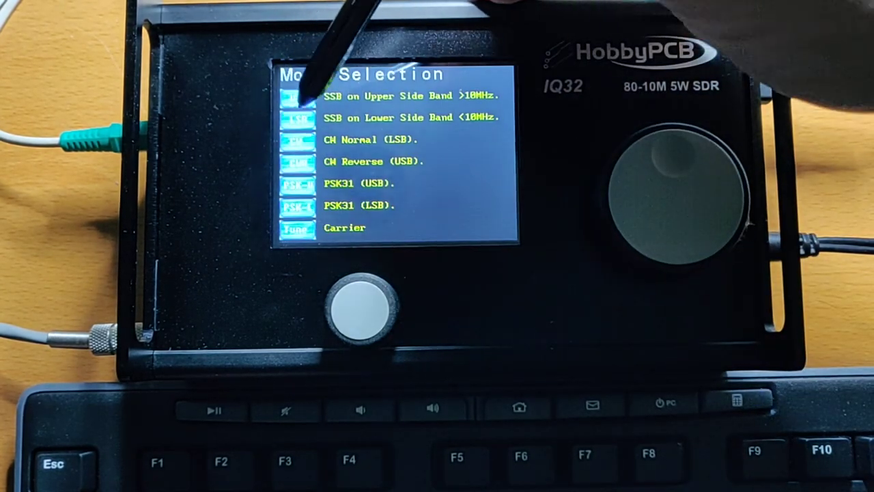
Store CW mode with band memory M01, labelled 80m CW at 3,570 kHz.
{"action": "left_click", "coordinate": [311, 95]}
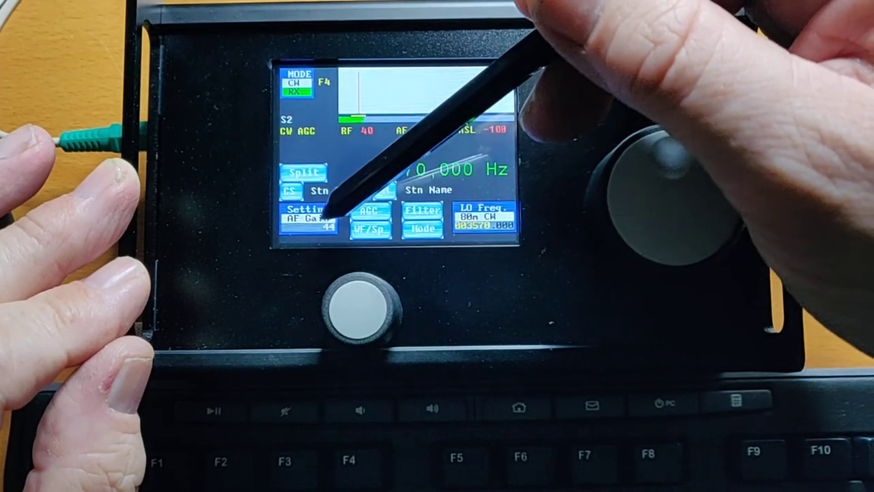
Start stepping through the adjustable radio settings from the main screen.
{"action": "left_click", "coordinate": [303, 210]}
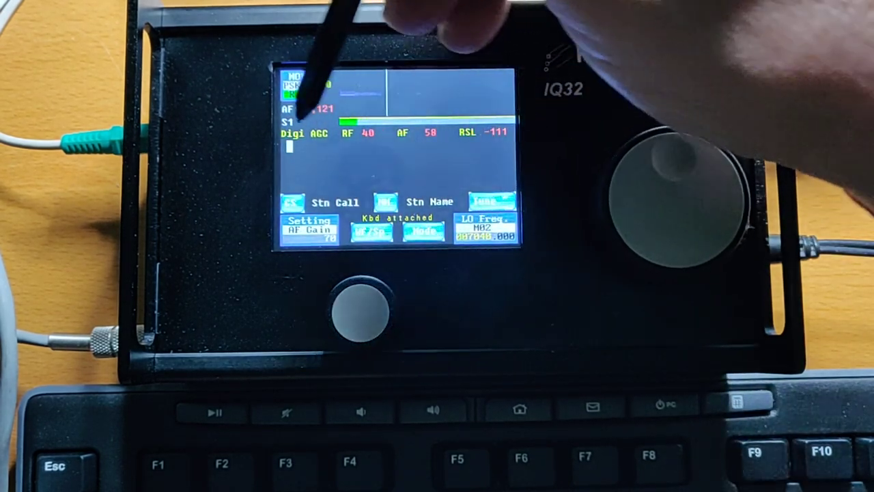
Open the Setting menu showing gain, side tone, CW and keyboard options, with Tx Level 29.
{"action": "left_click", "coordinate": [423, 231]}
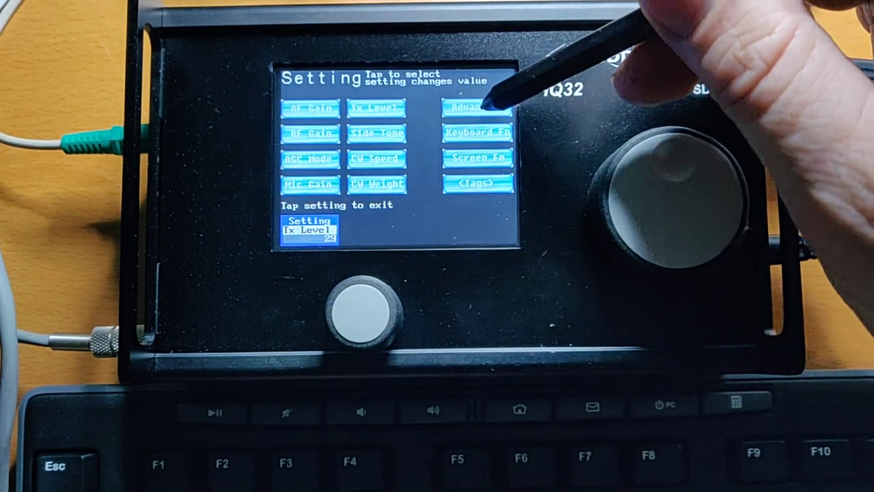
Open the Advanced settings page listing the calibration options.
{"action": "left_click", "coordinate": [476, 108]}
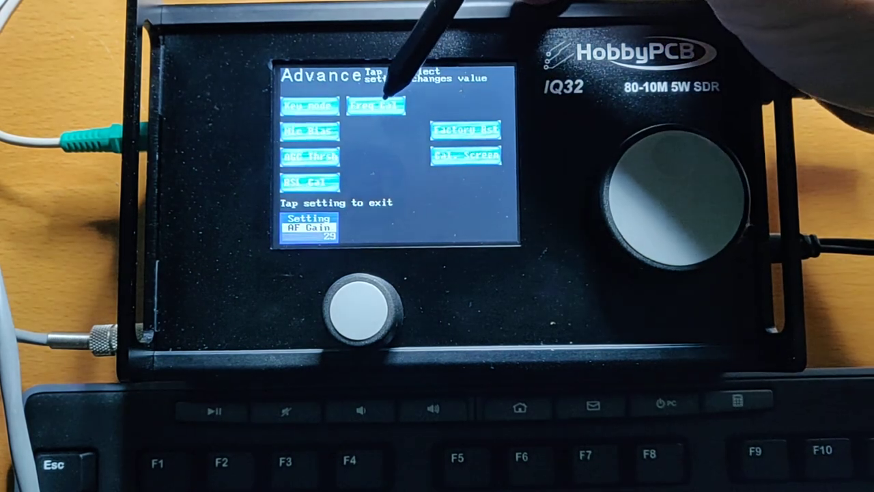
{"action": "left_click", "coordinate": [377, 105]}
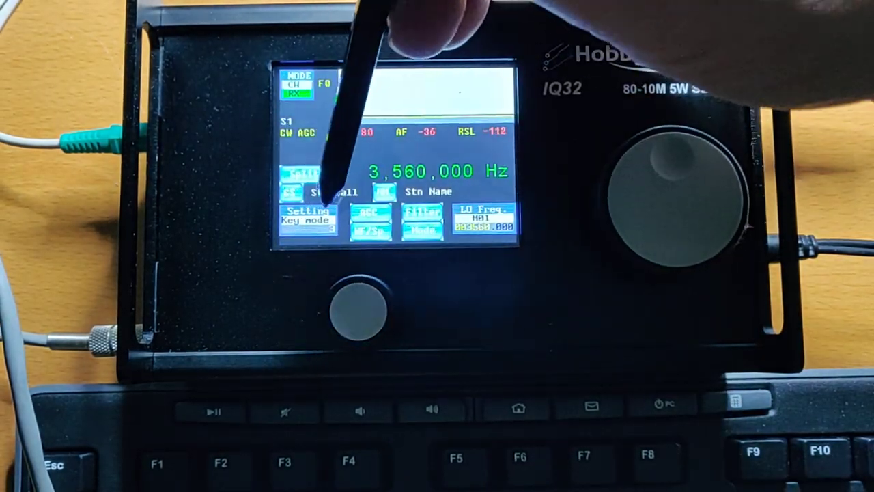
Choose Key mode on the Advanced settings page and return to the Setting menu.
{"action": "left_click", "coordinate": [308, 212]}
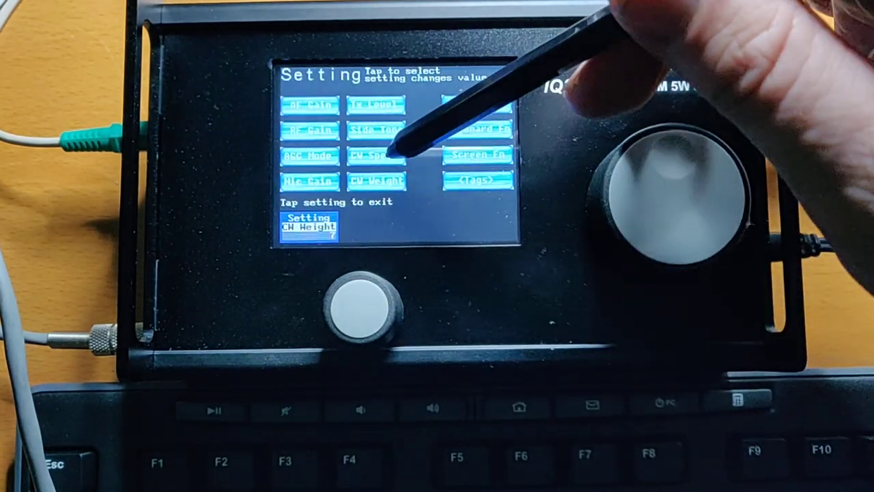
Set Key mode to 2 (Iambic_B) and exit back to the Setting menu.
{"action": "left_click", "coordinate": [308, 226]}
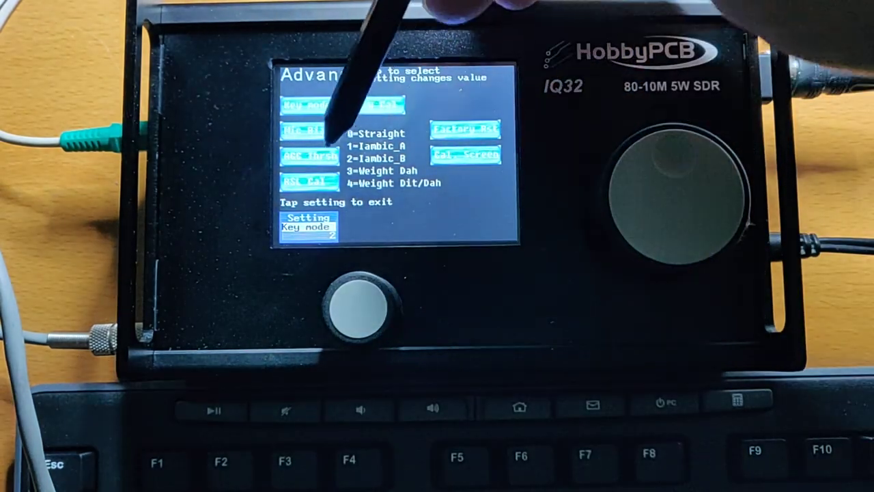
{"action": "left_click", "coordinate": [310, 225]}
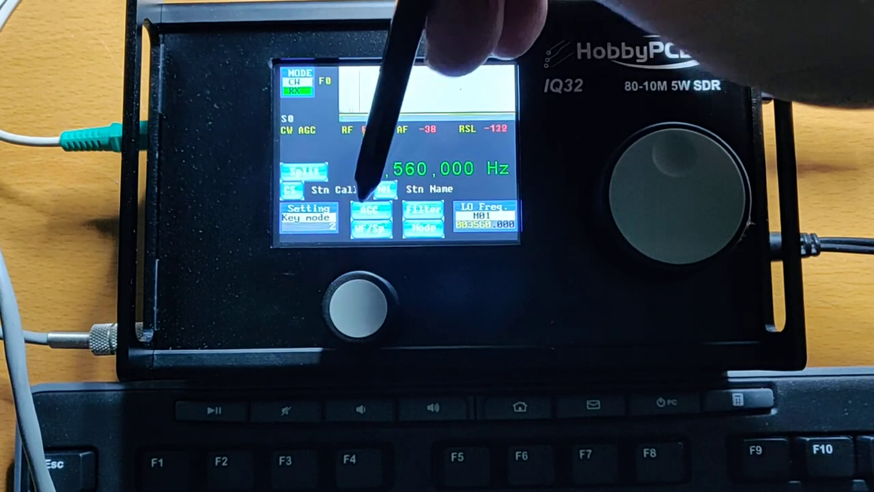
{"action": "left_click", "coordinate": [306, 208]}
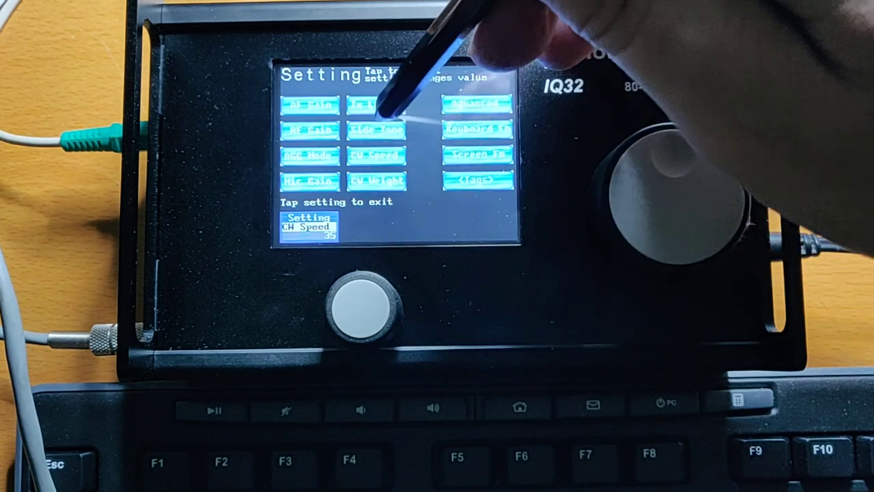
Select CW Speed so its current value of 35 shows for knob adjustment.
{"action": "left_click", "coordinate": [307, 226]}
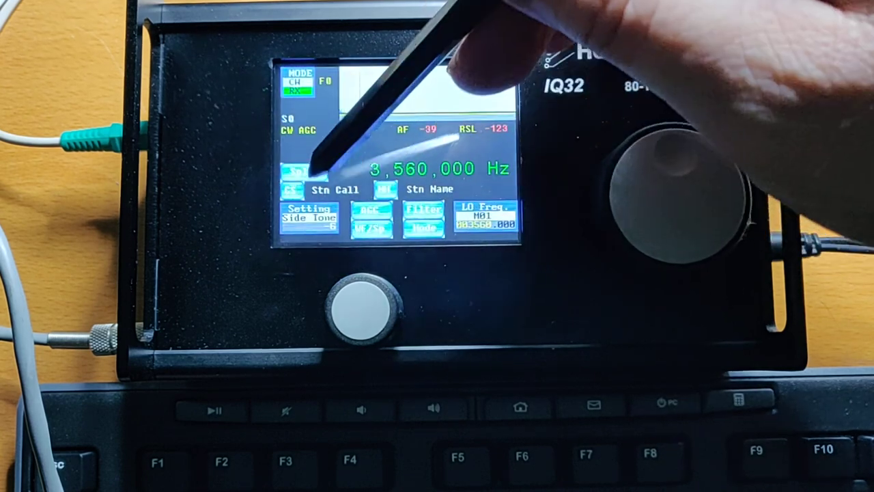
Open the Setting menu page from the main screen, with Side Tone reading -6.
{"action": "left_click", "coordinate": [306, 209]}
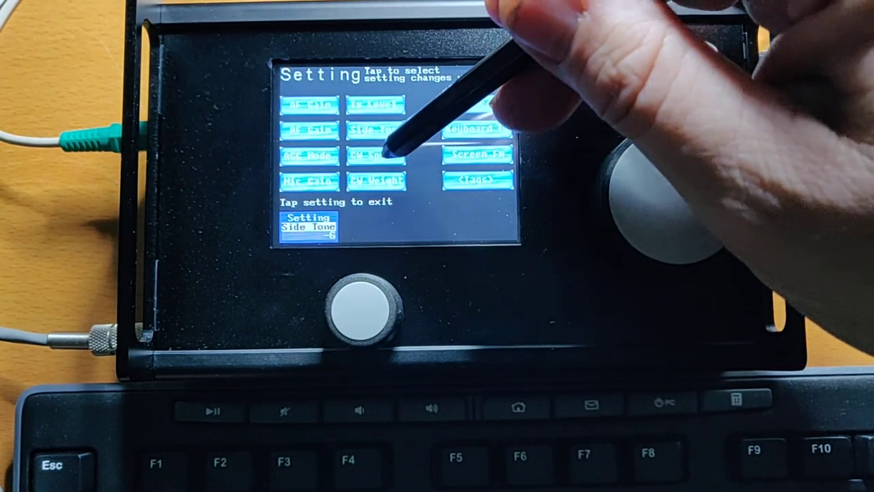
Select the Side Tone setting and raise its level from -6 to 29.
{"action": "left_click", "coordinate": [375, 158]}
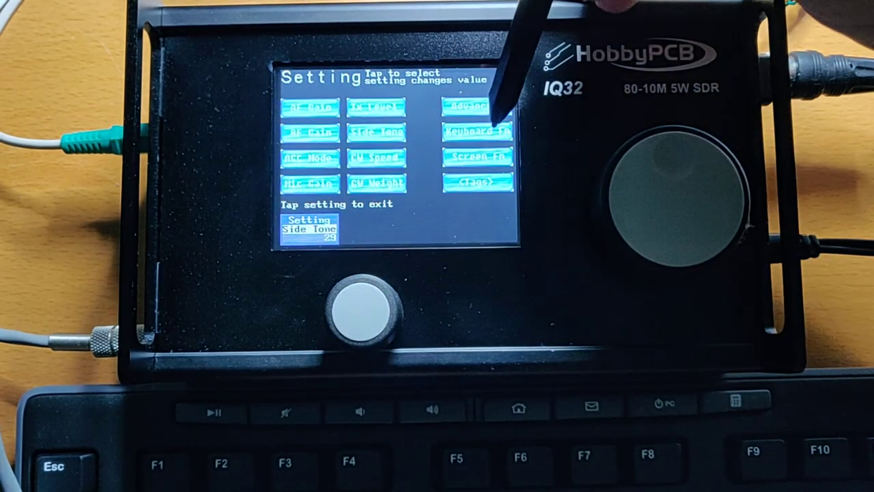
{"action": "left_click", "coordinate": [476, 128]}
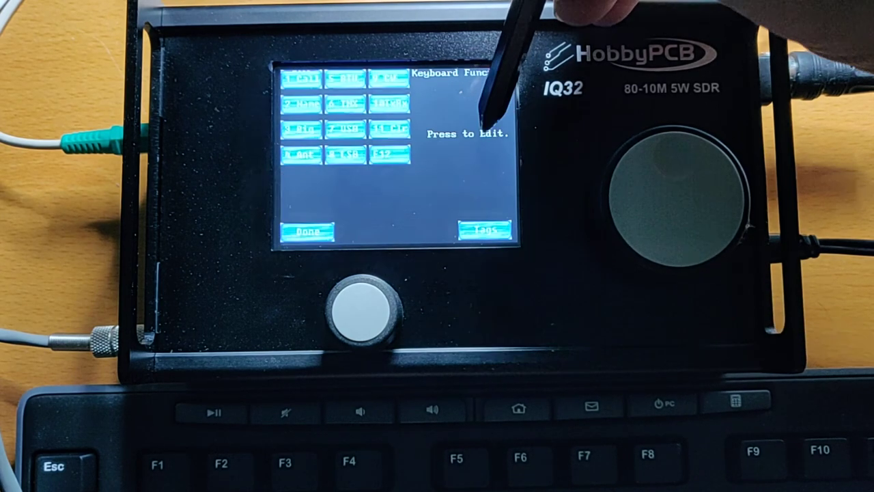
{"action": "left_click", "coordinate": [304, 81]}
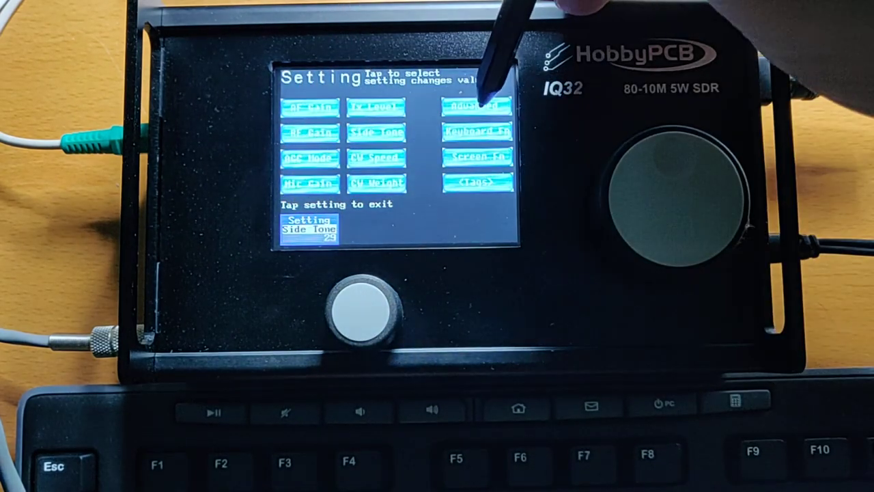
Open the Tag Editing page, then return to the CW receive screen at 3,560,000 Hz.
{"action": "left_click", "coordinate": [476, 181]}
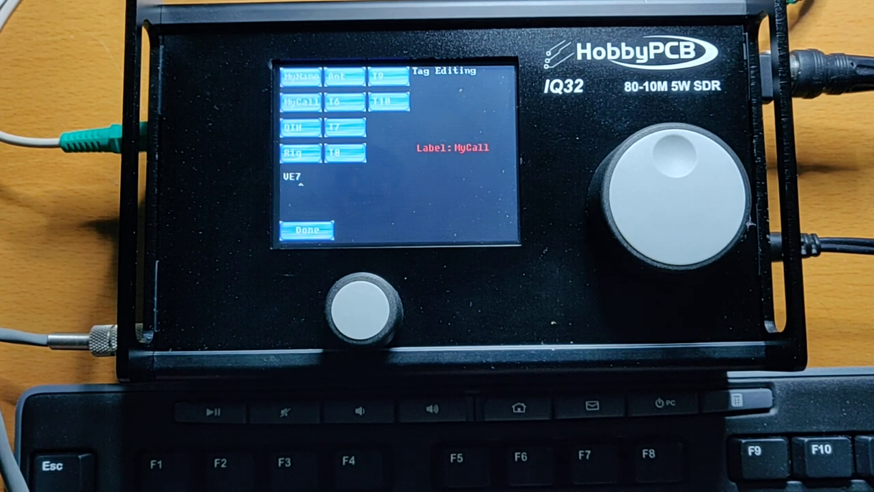
{"action": "left_click", "coordinate": [301, 74]}
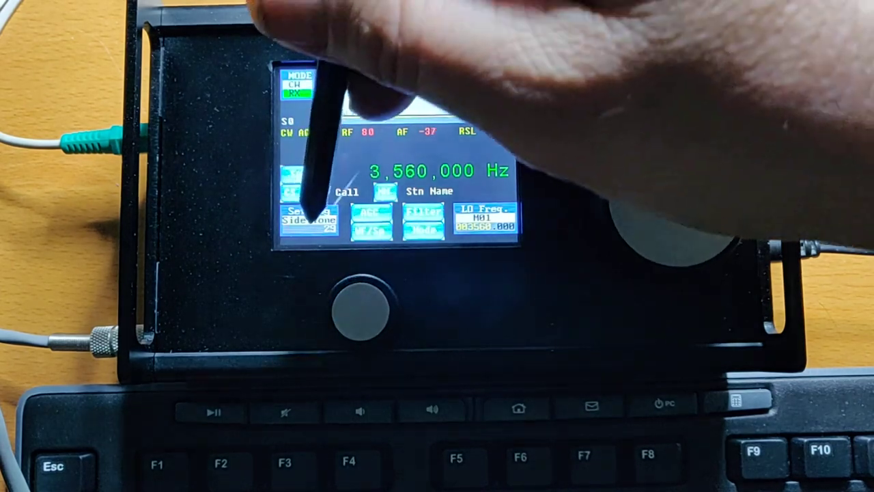
{"action": "left_click", "coordinate": [311, 219]}
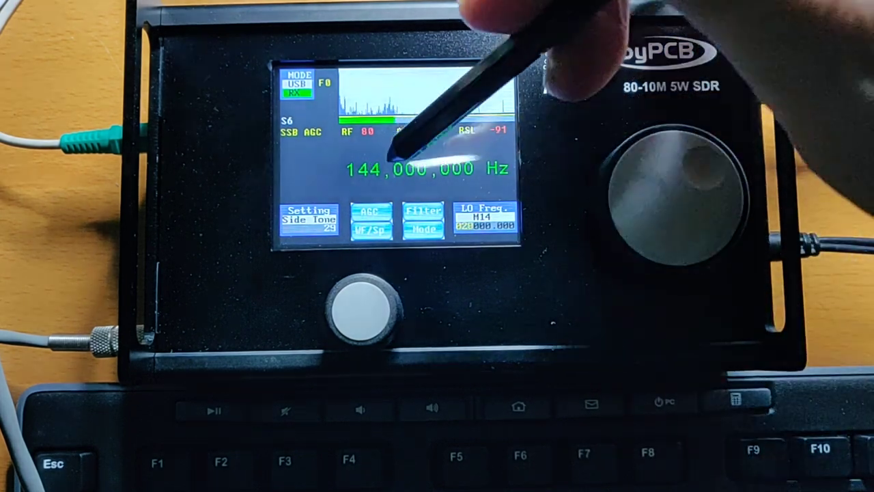
Reopen the Setting menu with Side Tone still at 29.
{"action": "left_click", "coordinate": [309, 214]}
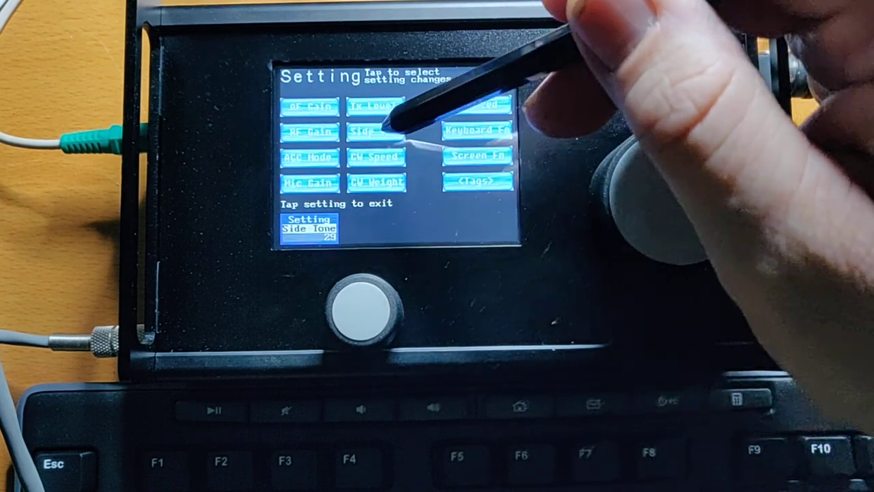